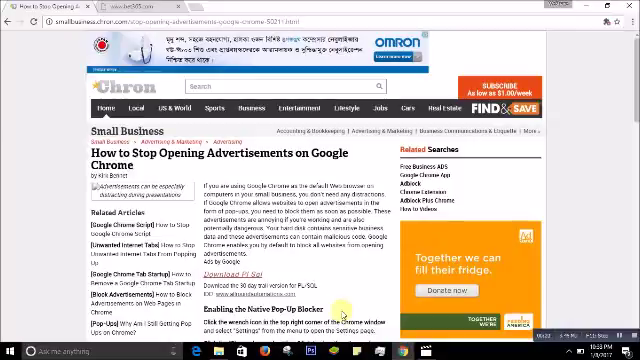
mouse_move(340, 312)
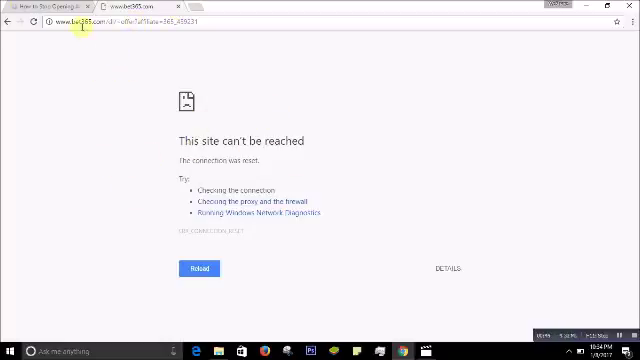
mouse_move(248, 42)
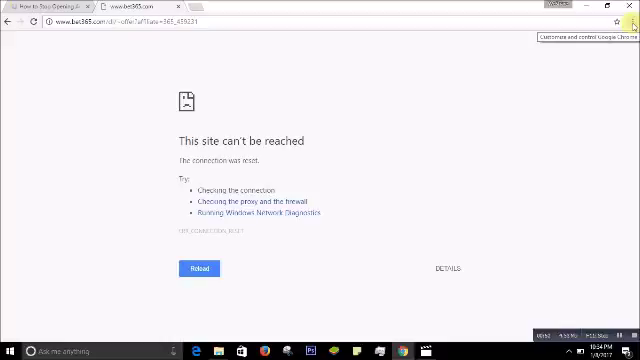
click(616, 20)
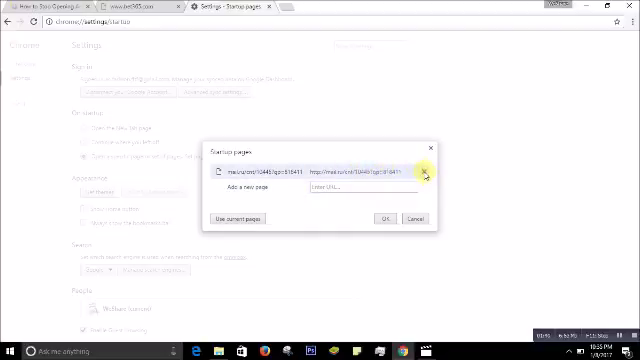
Delete the ad URL from the Startup pages list with the X beside it
click(424, 170)
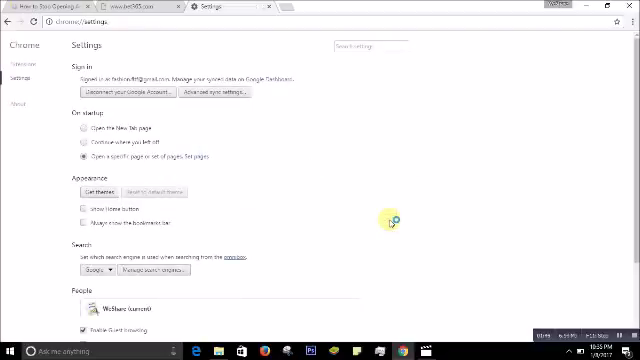
mouse_move(178, 170)
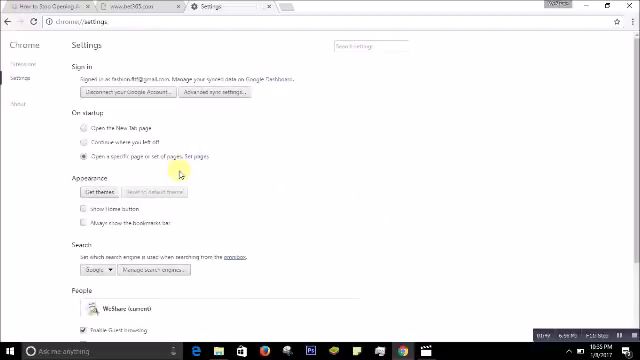